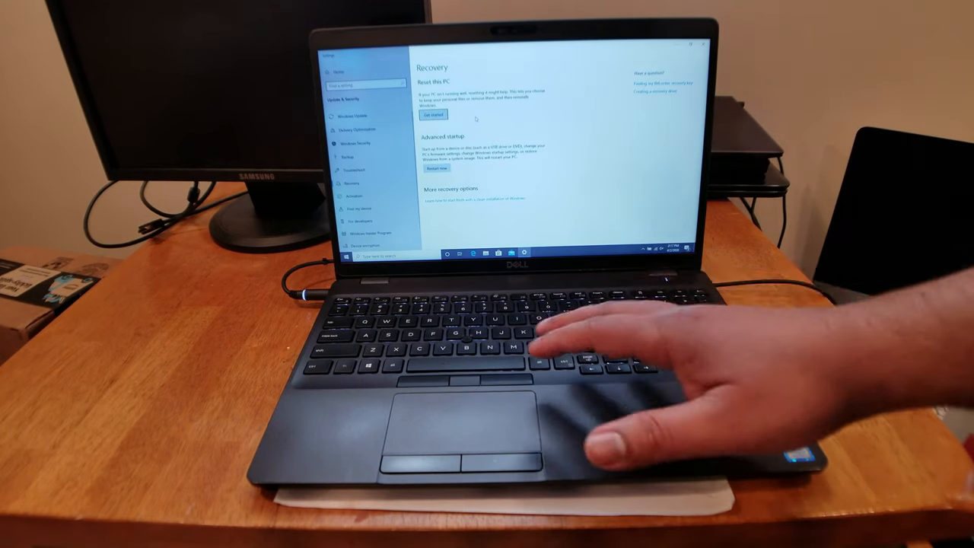
pyautogui.moveTo(609, 342)
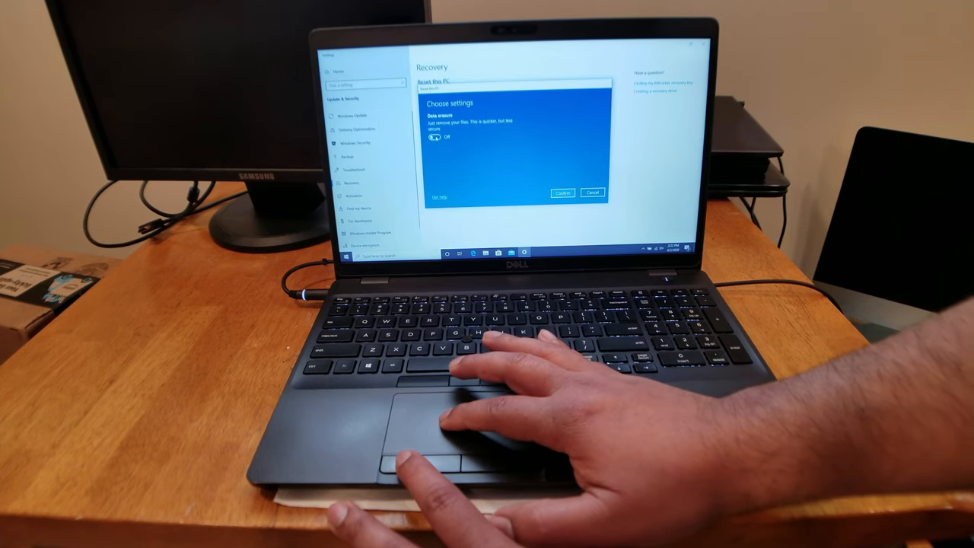
# Switch the Data erasure toggle to On in Choose settings and confirm it
pyautogui.click(438, 139)
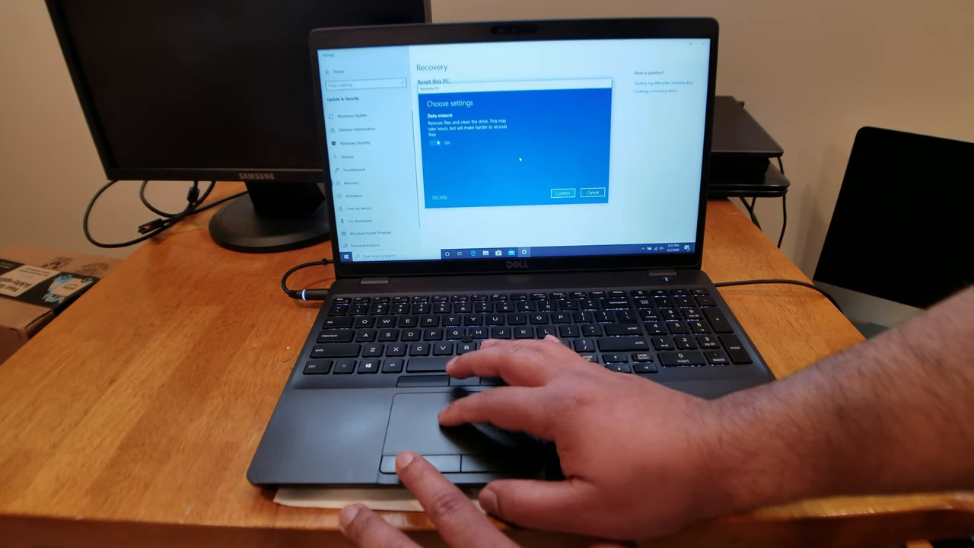
pyautogui.click(562, 191)
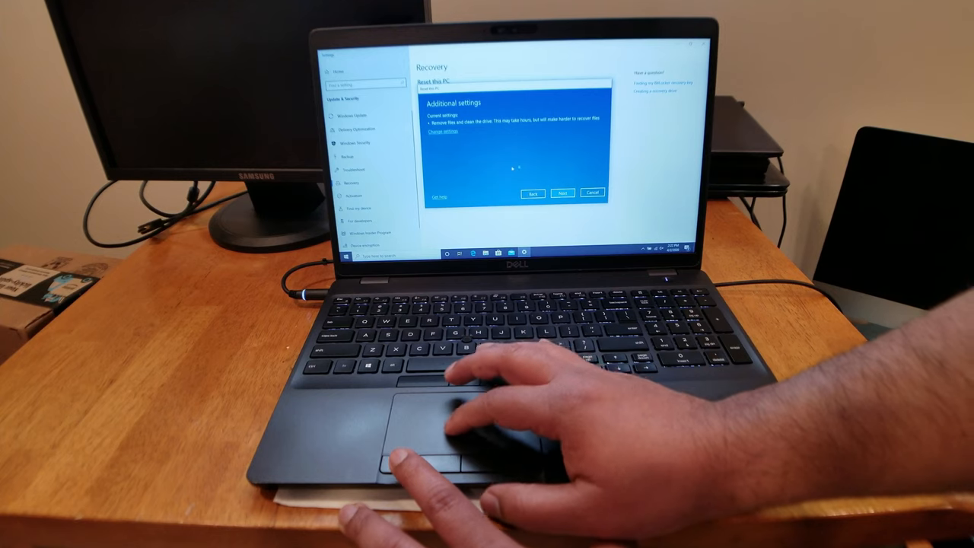